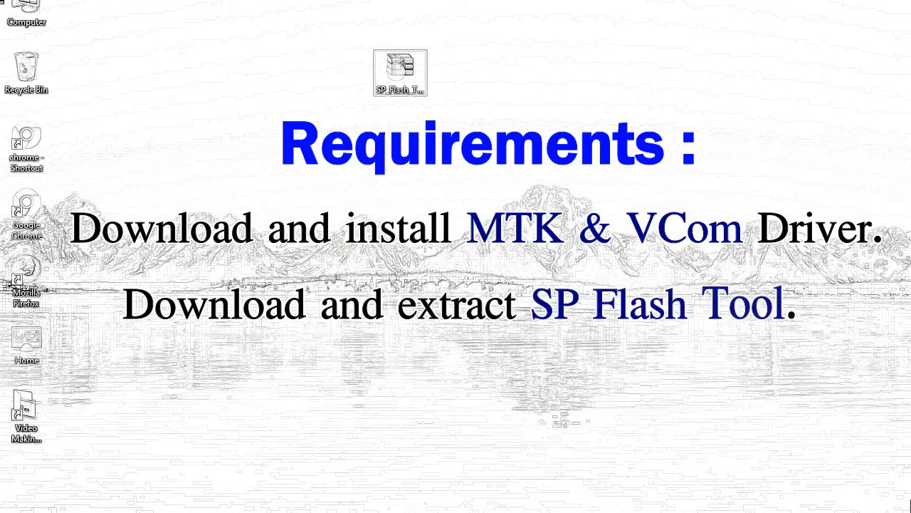
- Extract the SP Flash Tool zip archive on the desktop with Extract Here
right_click(400, 71)
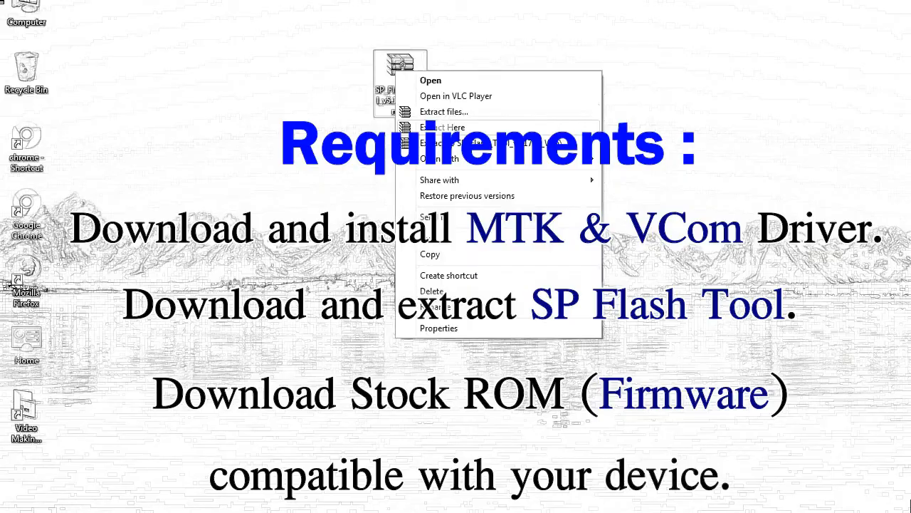
left_click(441, 126)
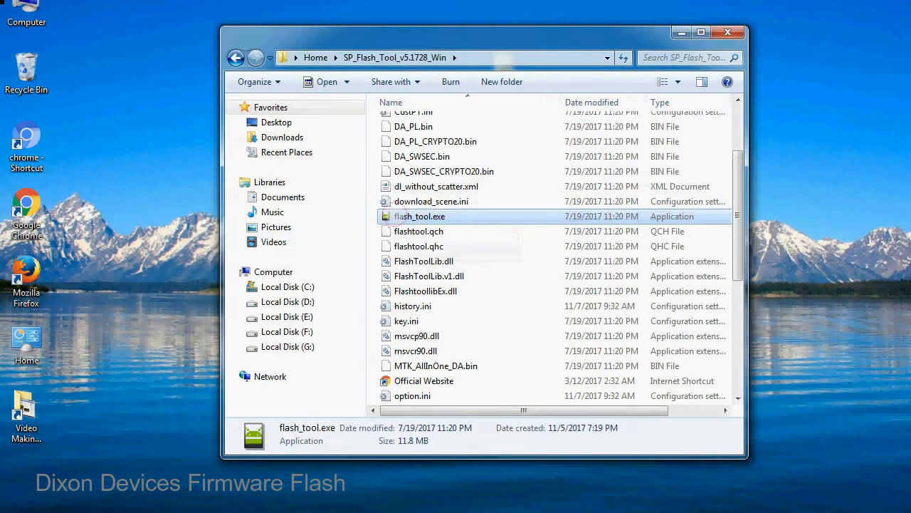
- Launch flash_tool.exe from the extracted SP_Flash_Tool_v5.1728_Win folder
right_click(418, 217)
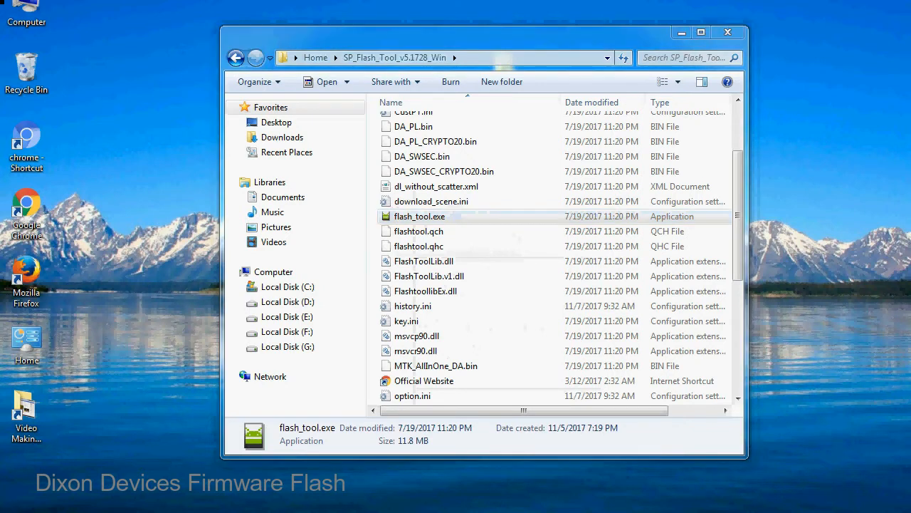
double_click(419, 217)
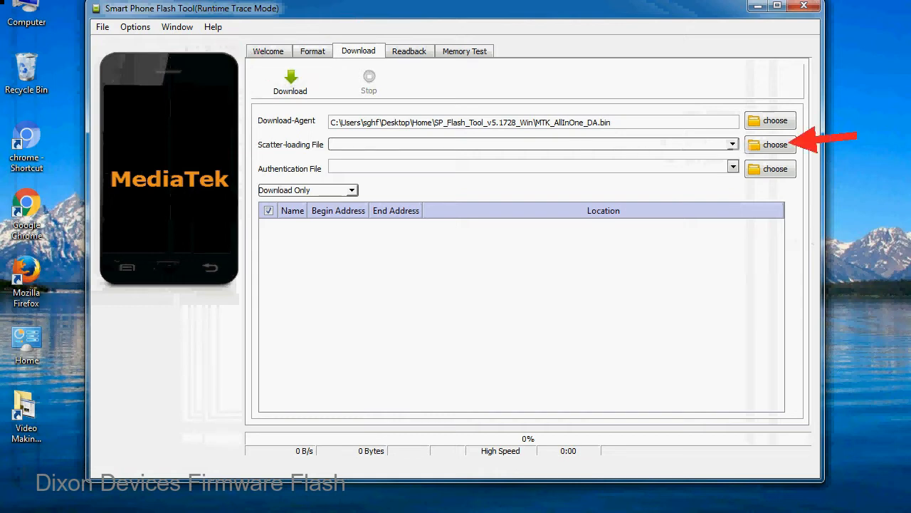
- Bring up the scatter-loading file picker from the Download tab
left_click(769, 145)
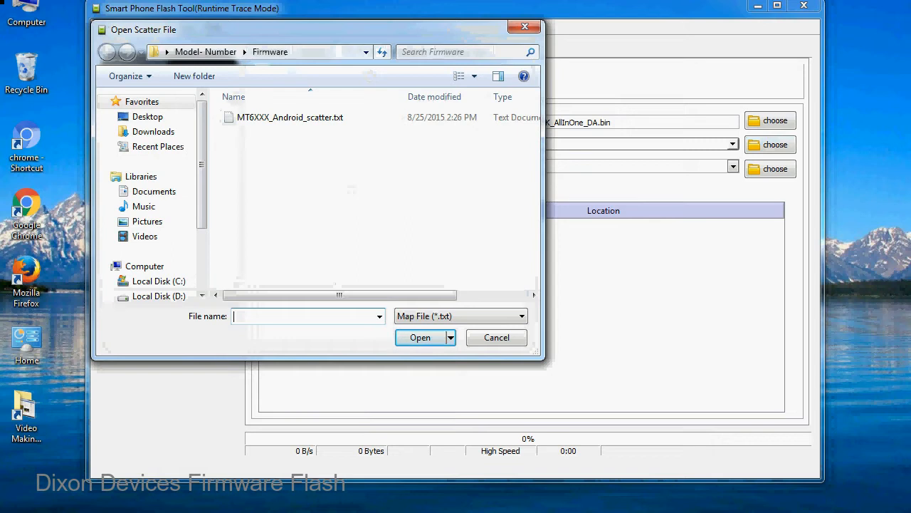
- Load MT6XXX_Android_scatter.txt as the scatter file, listing the MT6582 partitions
left_click(287, 117)
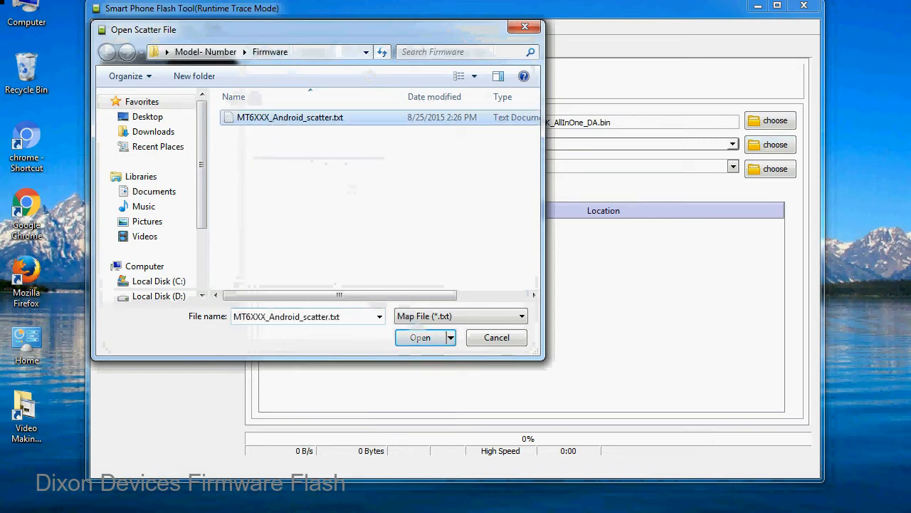
left_click(419, 337)
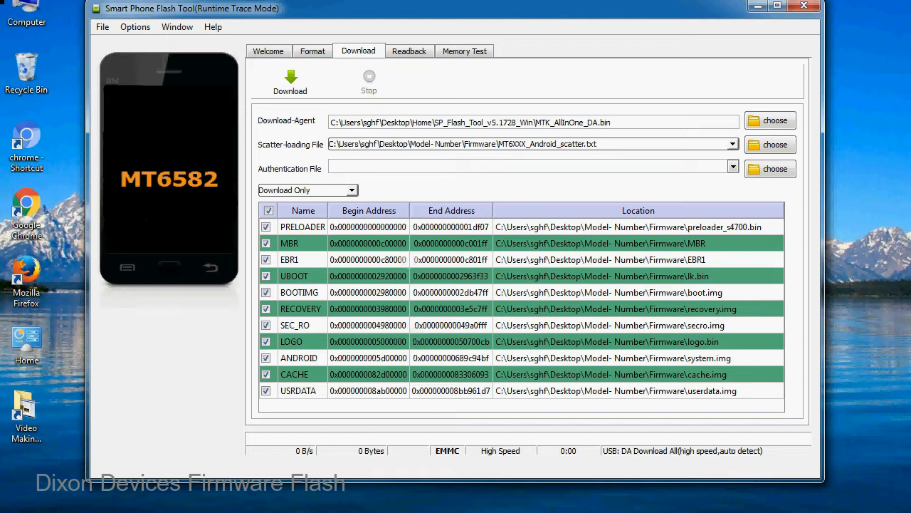
- Start downloading the loaded firmware to the MT6582 phone
left_click(290, 78)
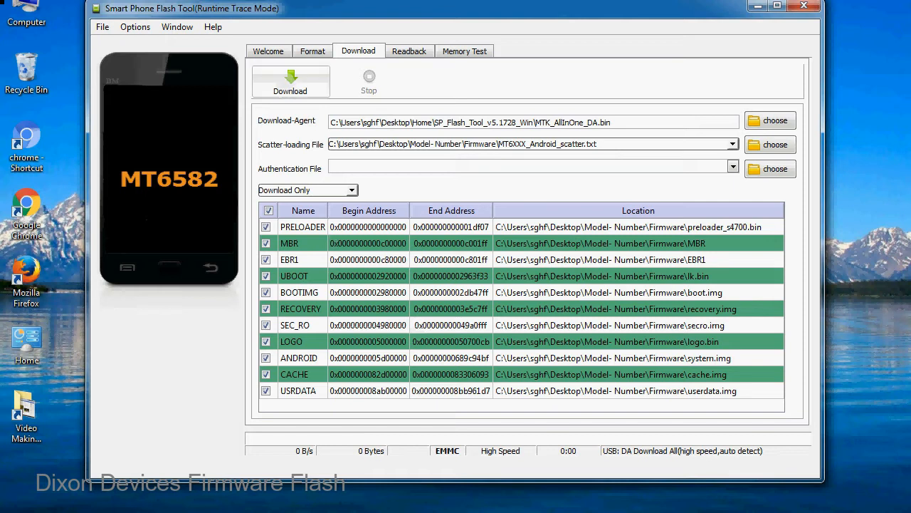
left_click(290, 78)
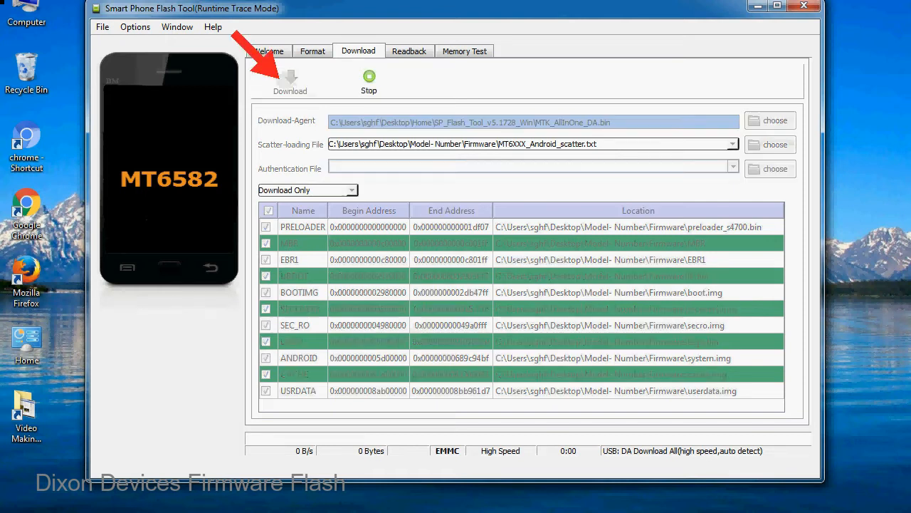
left_click(291, 78)
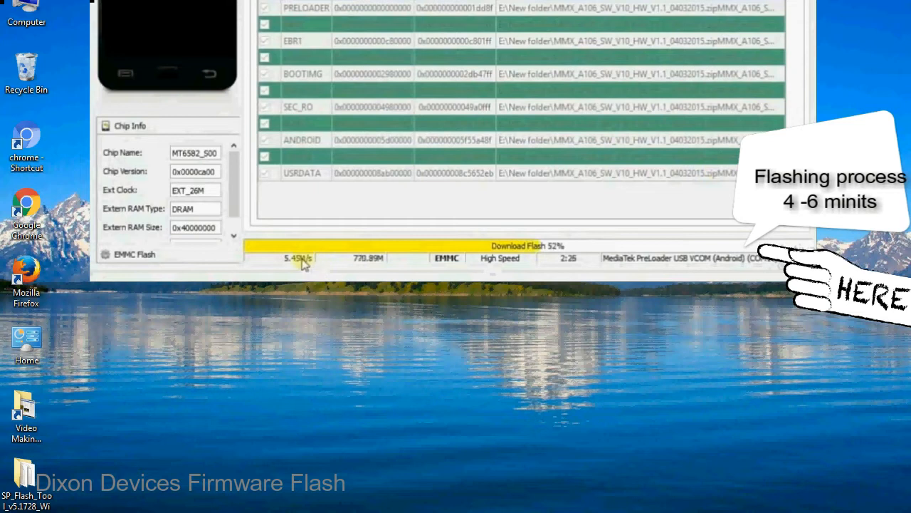
mouse_move(529, 268)
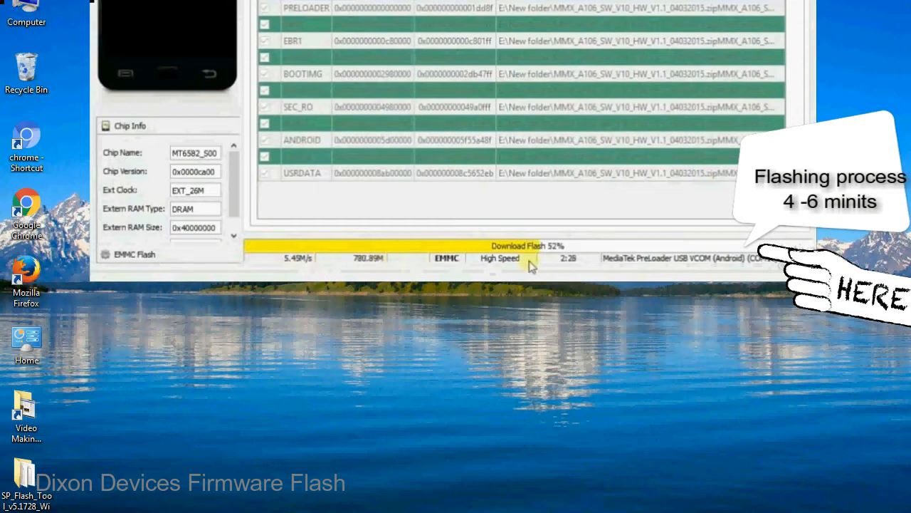